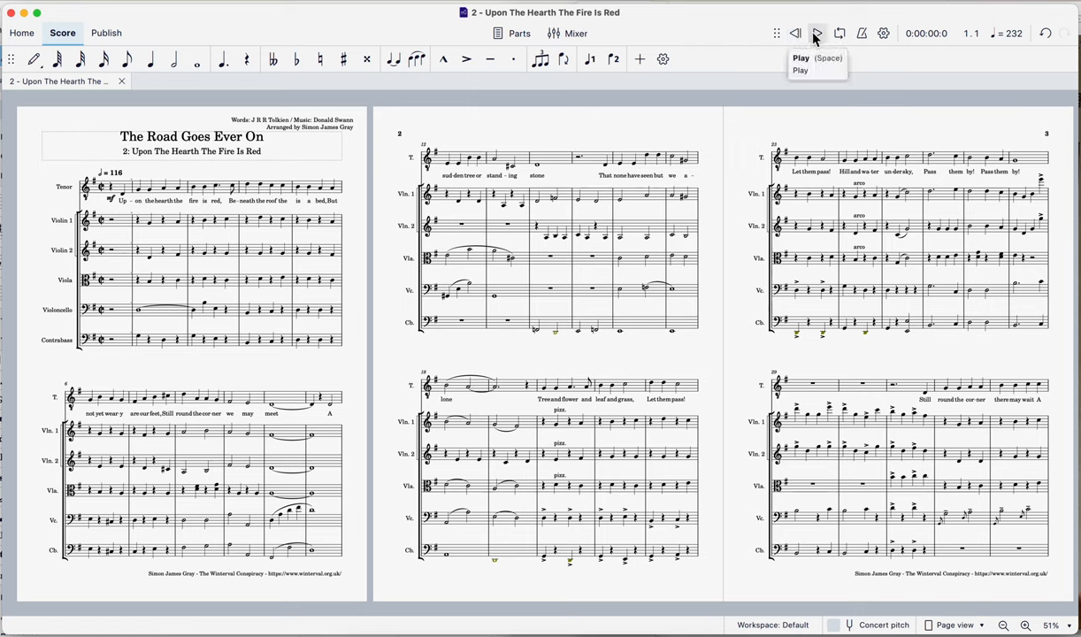
Start playback of 'Upon The Hearth The Fire Is Red' from the beginning.
{"action": "left_click", "coordinate": [816, 32]}
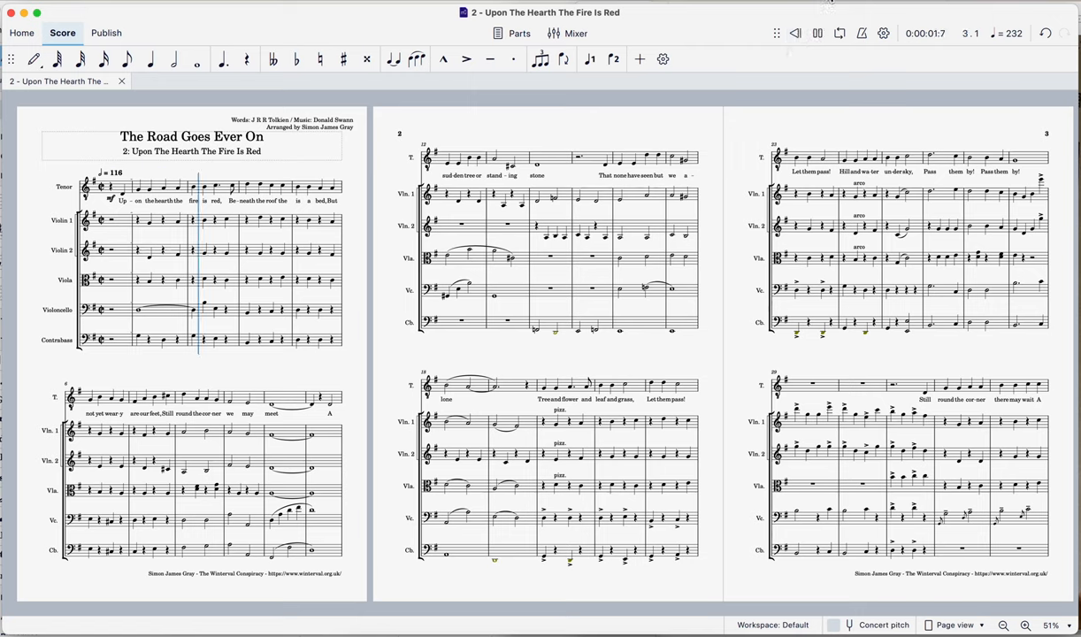